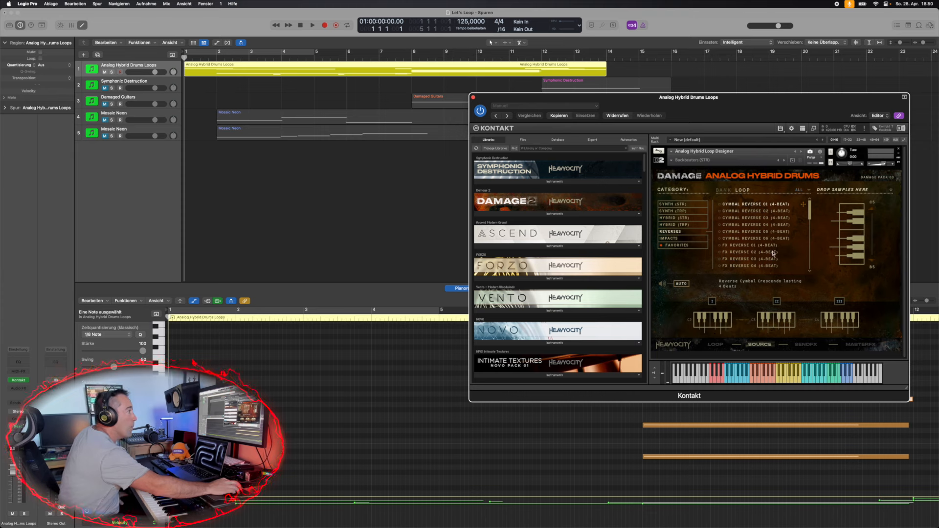
Switch Analog Hybrid Drums from the Source page to its LOOP page.
{"action": "left_click", "coordinate": [669, 237]}
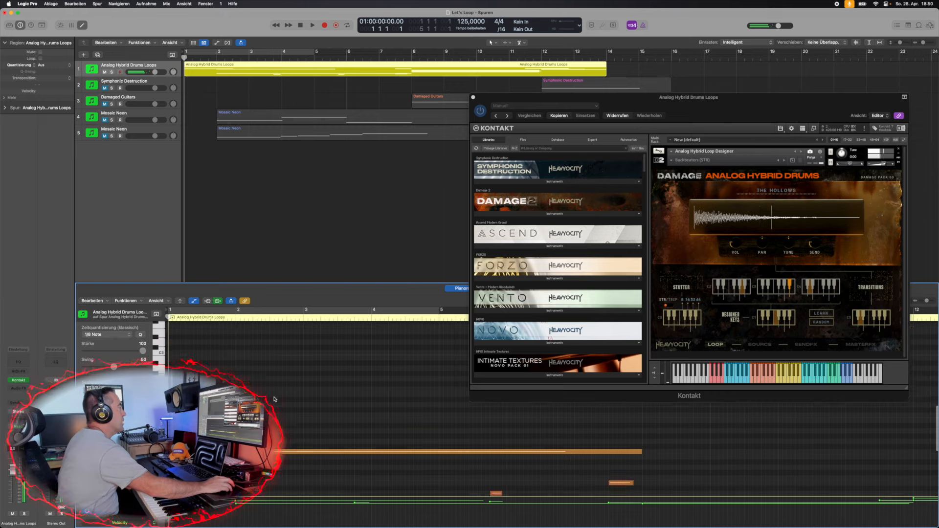
Play the project while auditioning loops, settling on ARC VALENT (HIGH).
{"action": "left_click", "coordinate": [312, 25]}
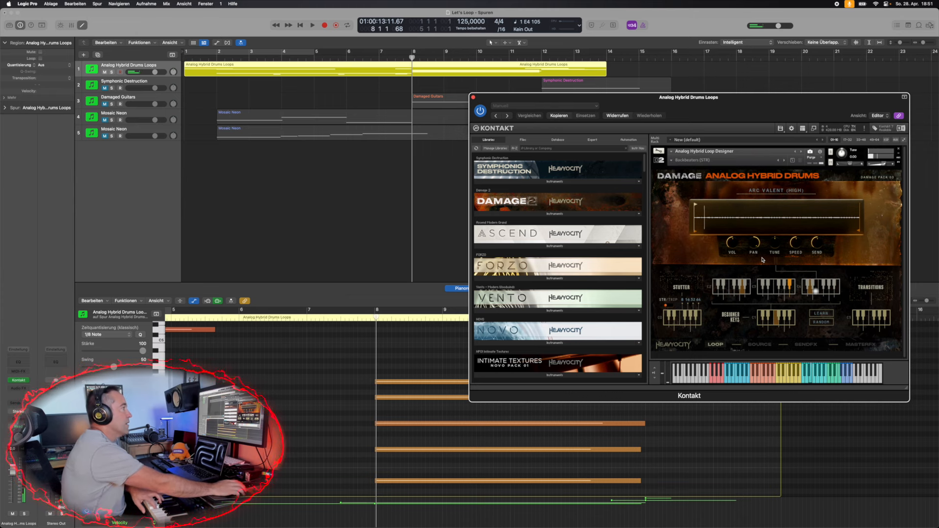
Load the TRAILERS LOVE ME loop and start playback from the control bar.
{"action": "left_click_drag", "start_coordinate": [754, 242], "coordinate": [754, 263]}
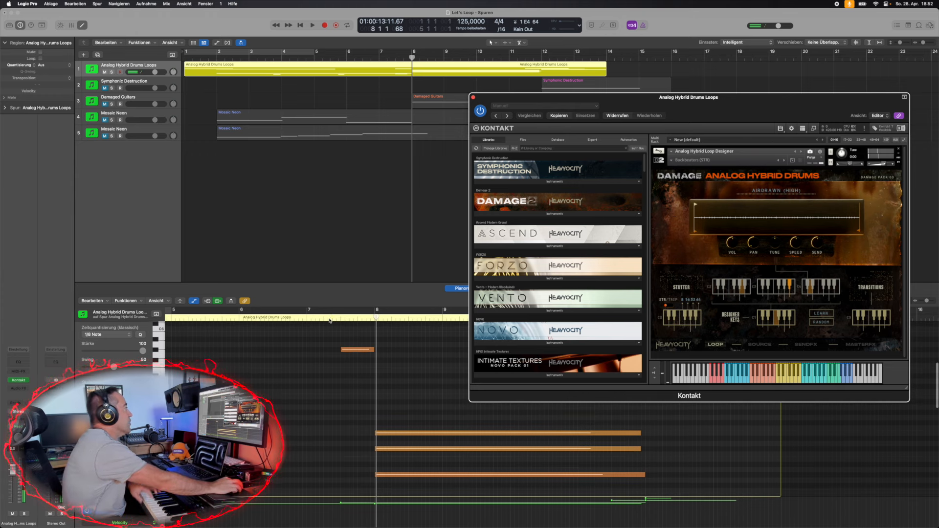
{"action": "left_click", "coordinate": [312, 25]}
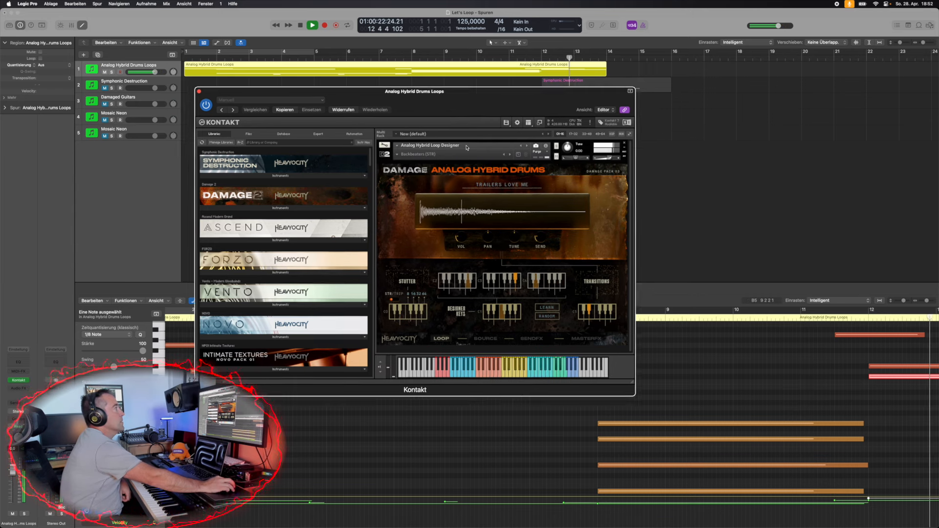
Move the Kontakt window aside and play the full five-track arrangement.
{"action": "left_click_drag", "start_coordinate": [414, 91], "coordinate": [555, 162]}
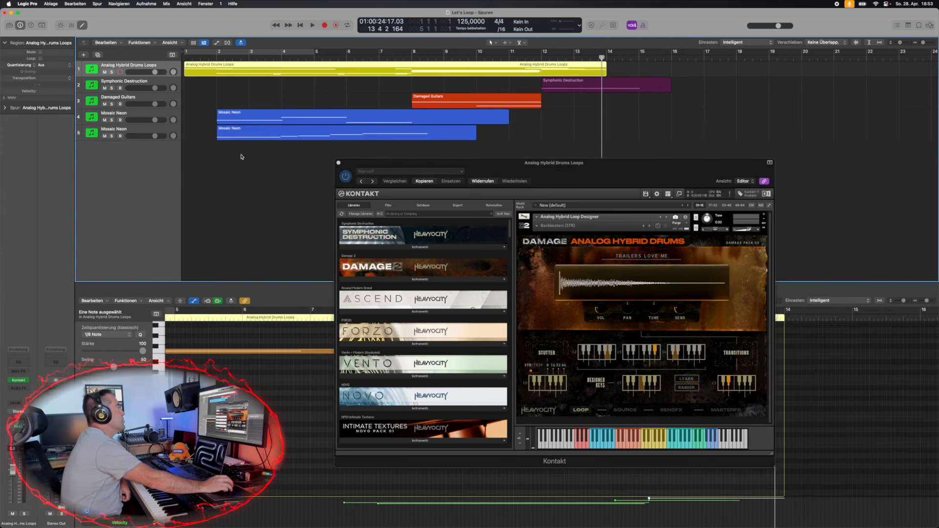
{"action": "mouse_move", "coordinate": [194, 106]}
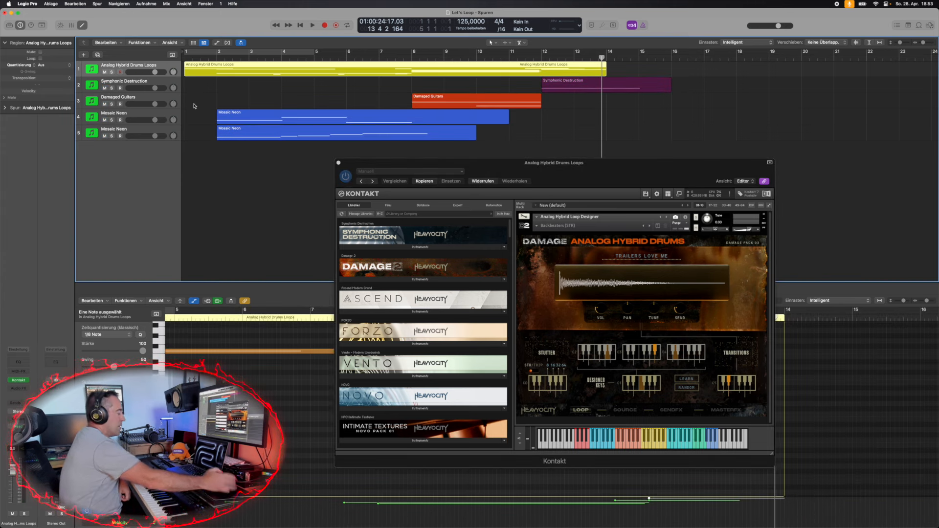
{"action": "left_click", "coordinate": [312, 25]}
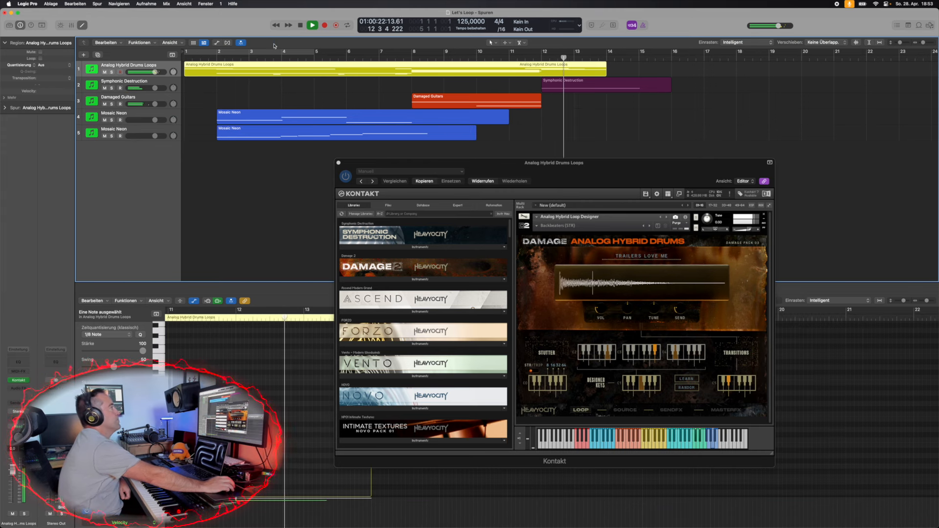
Stop playback near bar 15 and show the Master FX page with Punish.
{"action": "left_click", "coordinate": [312, 25]}
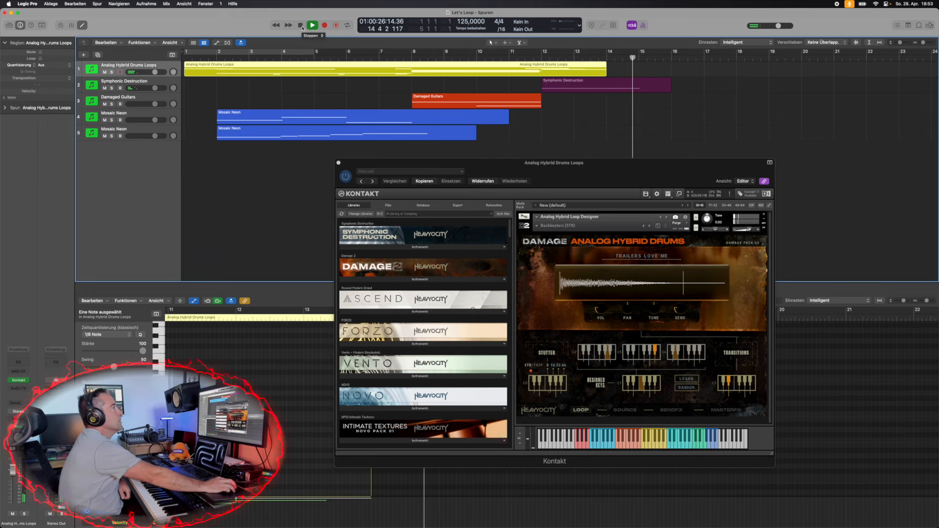
{"action": "left_click", "coordinate": [300, 25]}
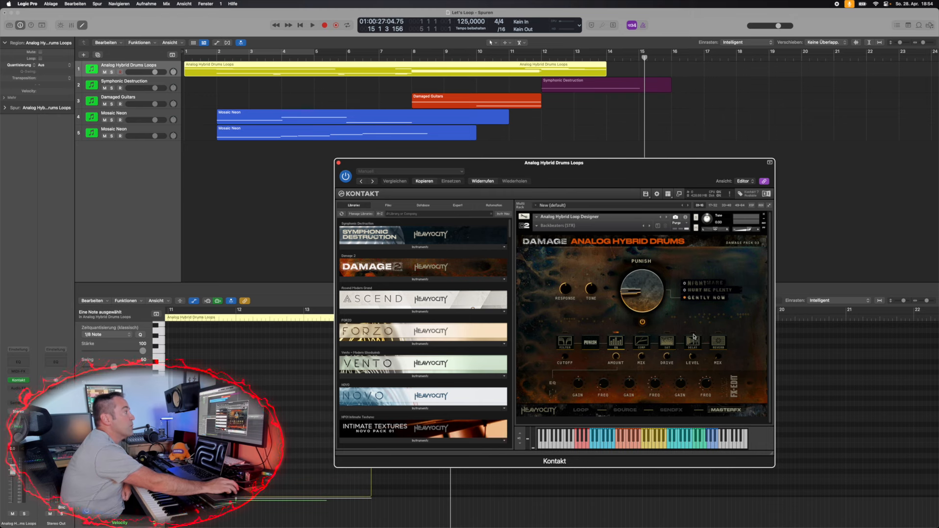
Solo the Analog Hybrid Drums Loops track and play it from bar 1.
{"action": "left_click", "coordinate": [395, 181]}
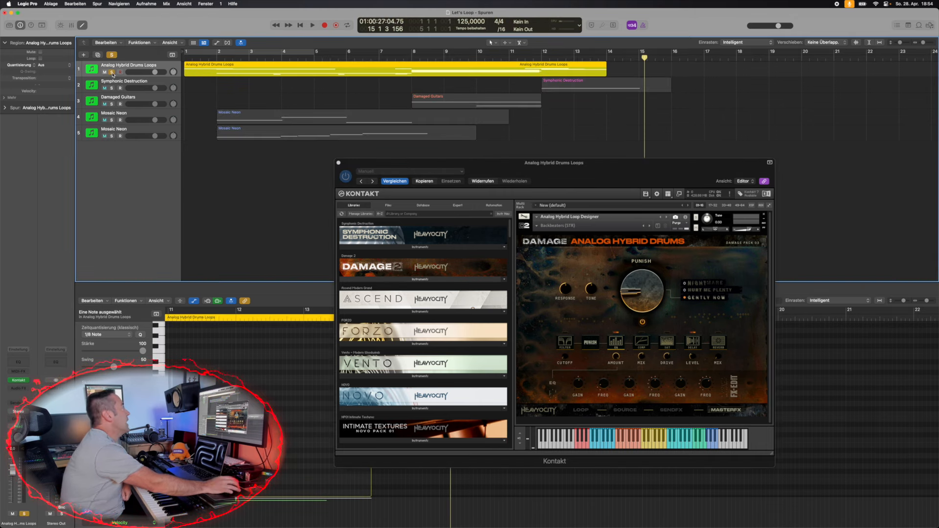
{"action": "left_click", "coordinate": [312, 25]}
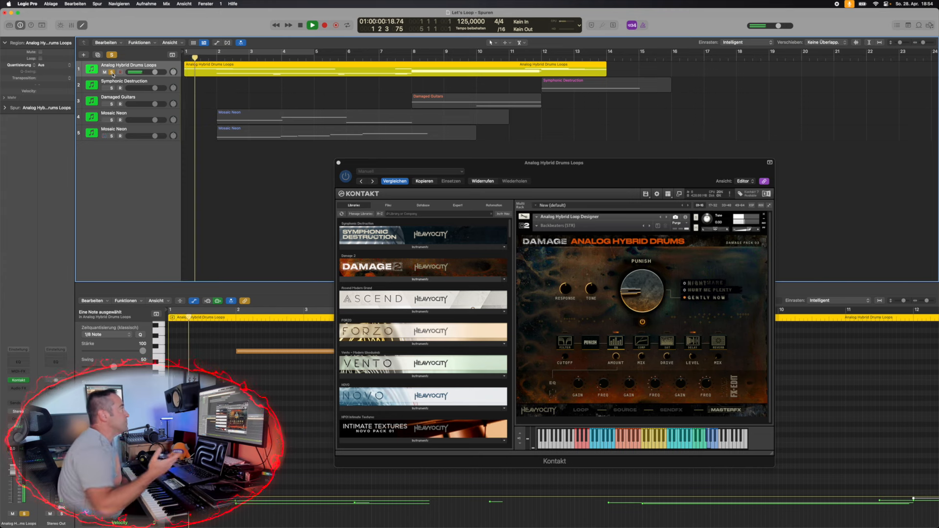